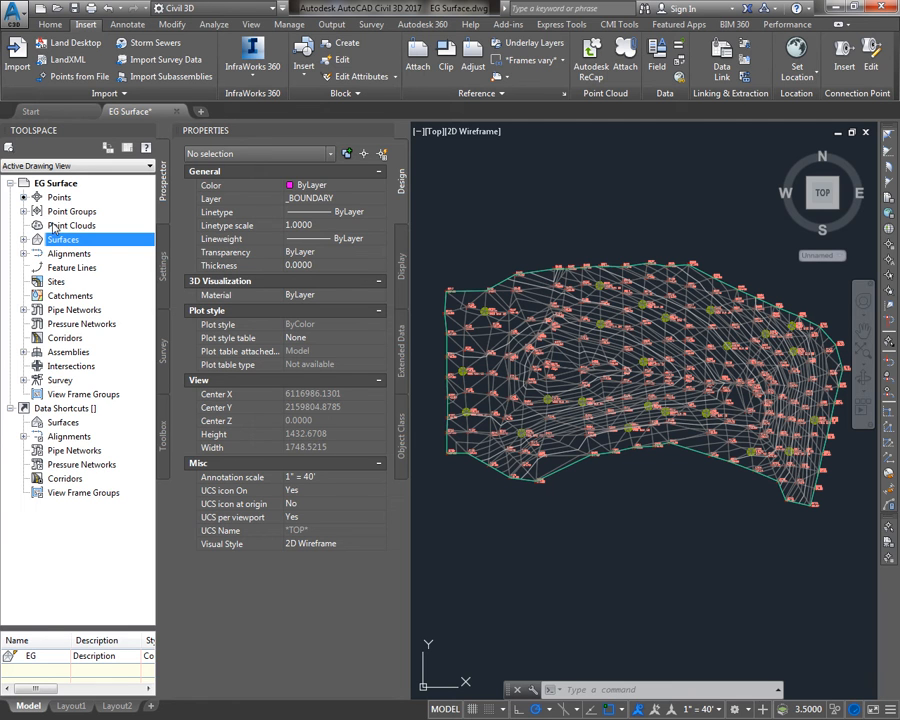
Set the data shortcuts working folder to the Projects (P:) network drive
{"action": "left_click", "coordinate": [68, 408]}
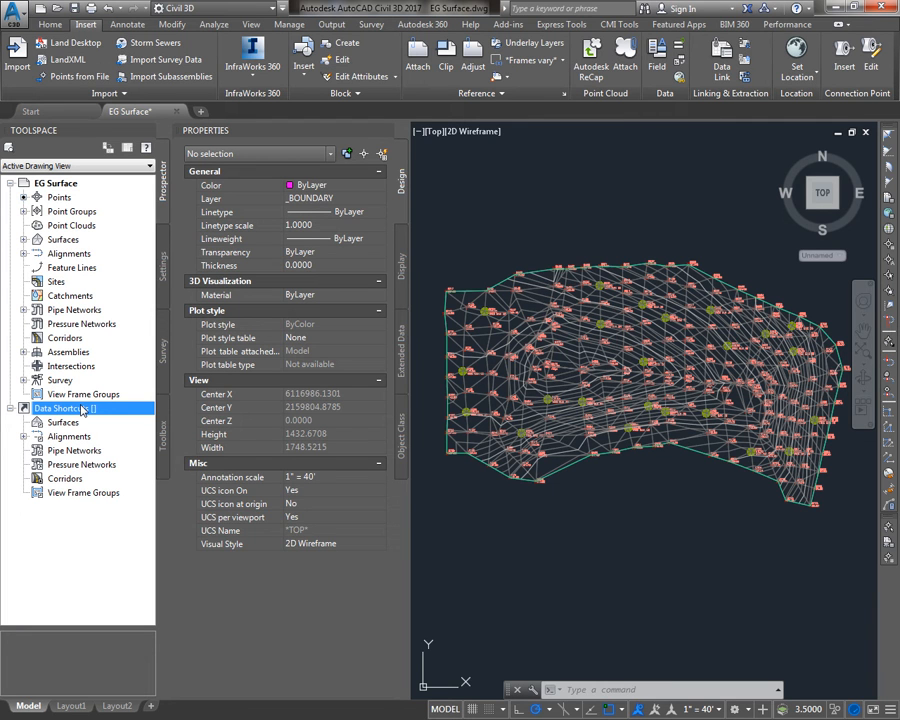
{"action": "right_click", "coordinate": [70, 428]}
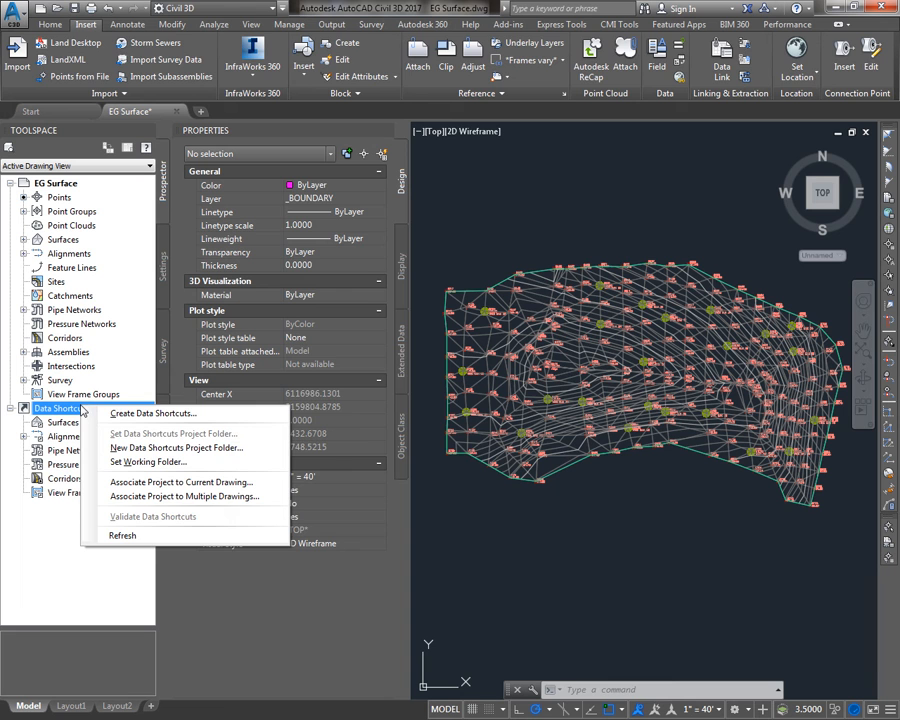
{"action": "left_click", "coordinate": [148, 460]}
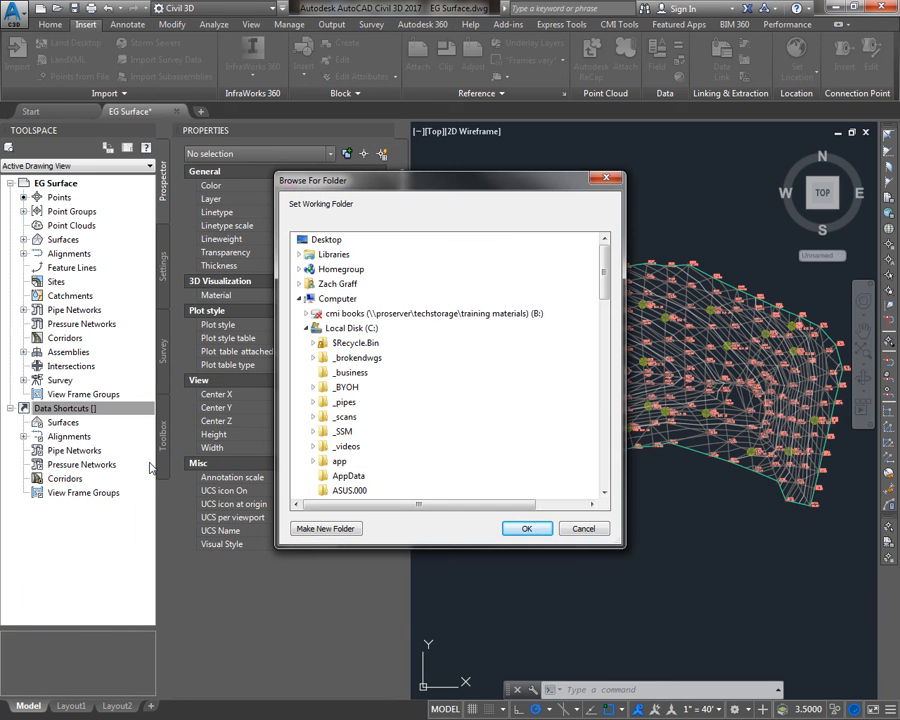
{"action": "scroll", "scroll_direction": "down", "scroll_amount": 3}
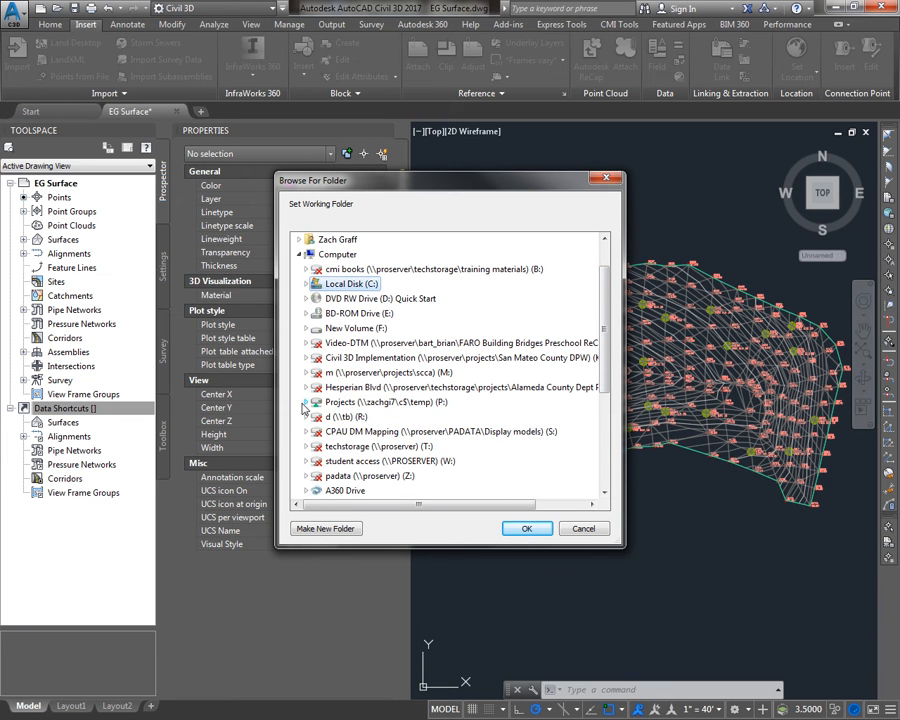
{"action": "left_click", "coordinate": [304, 402]}
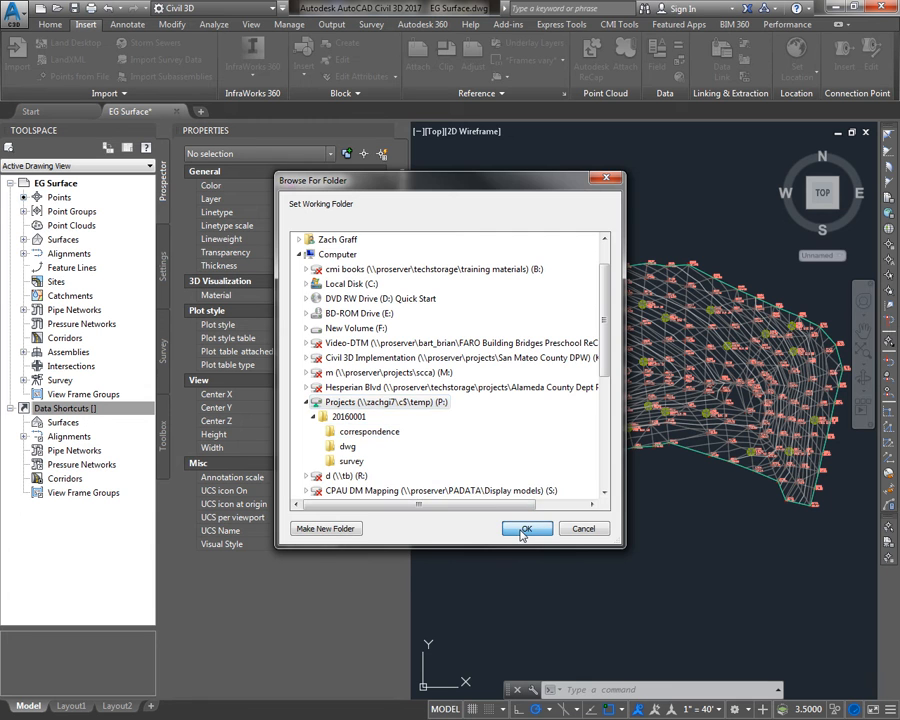
{"action": "left_click", "coordinate": [528, 528]}
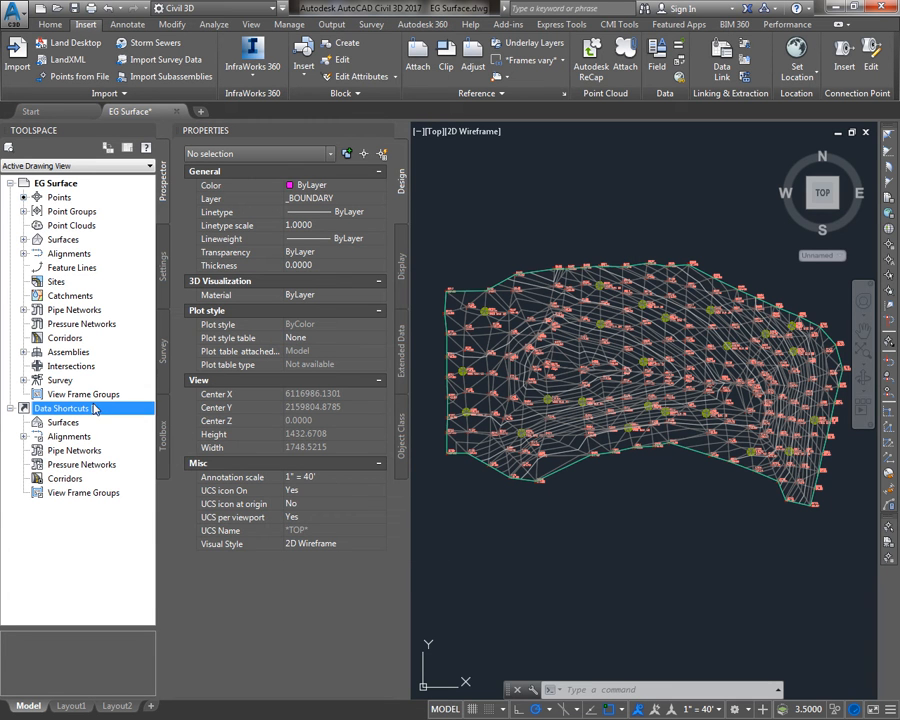
Create a new data shortcuts project folder named 2016001 in the working folder
{"action": "right_click", "coordinate": [64, 408]}
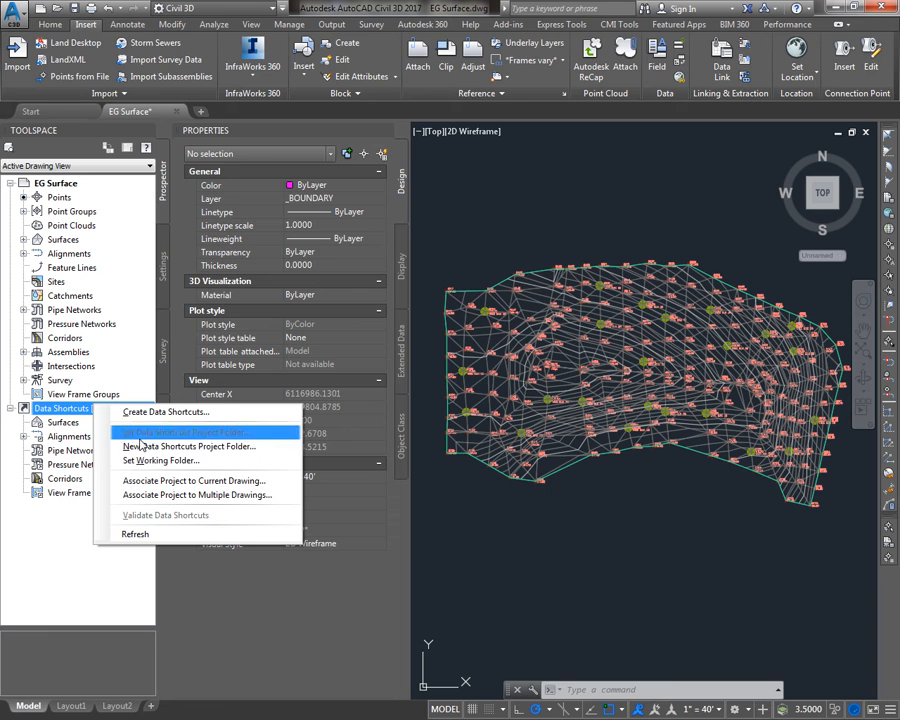
{"action": "left_click", "coordinate": [188, 448]}
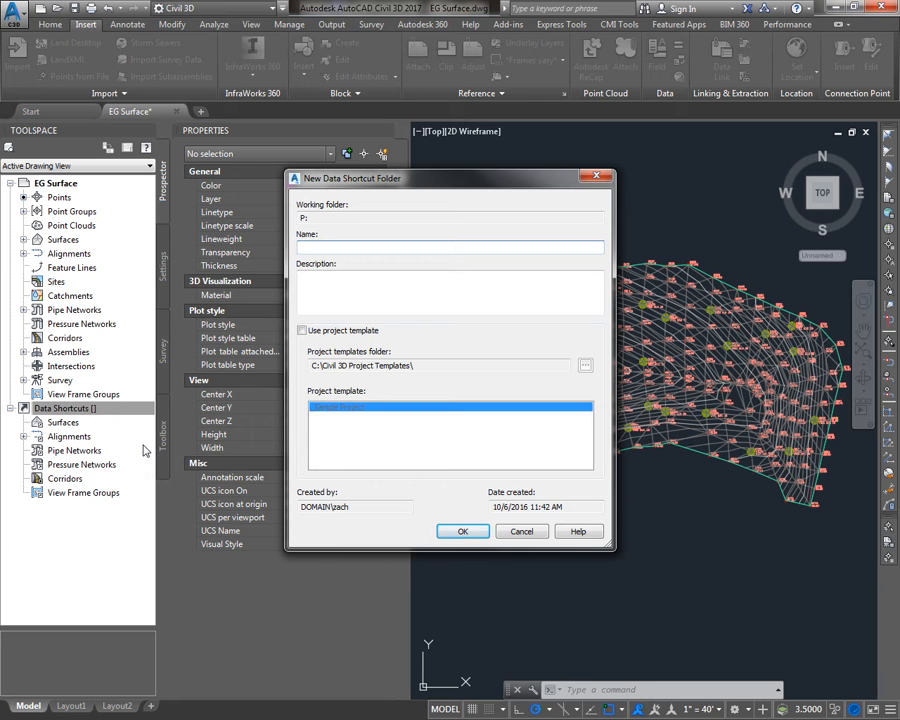
{"action": "type", "text": "2016"}
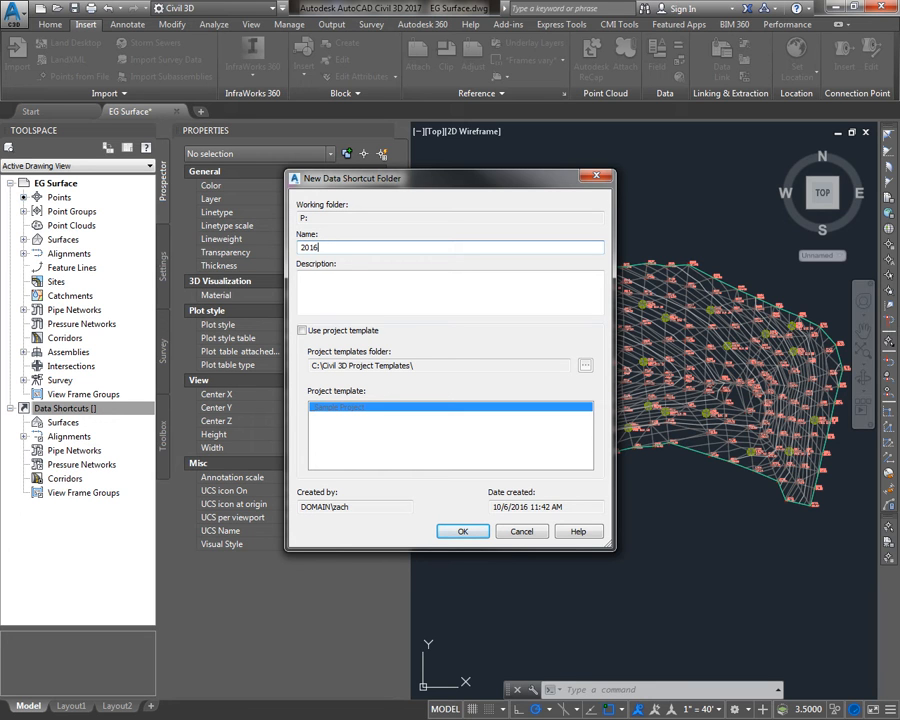
{"action": "type", "text": "001"}
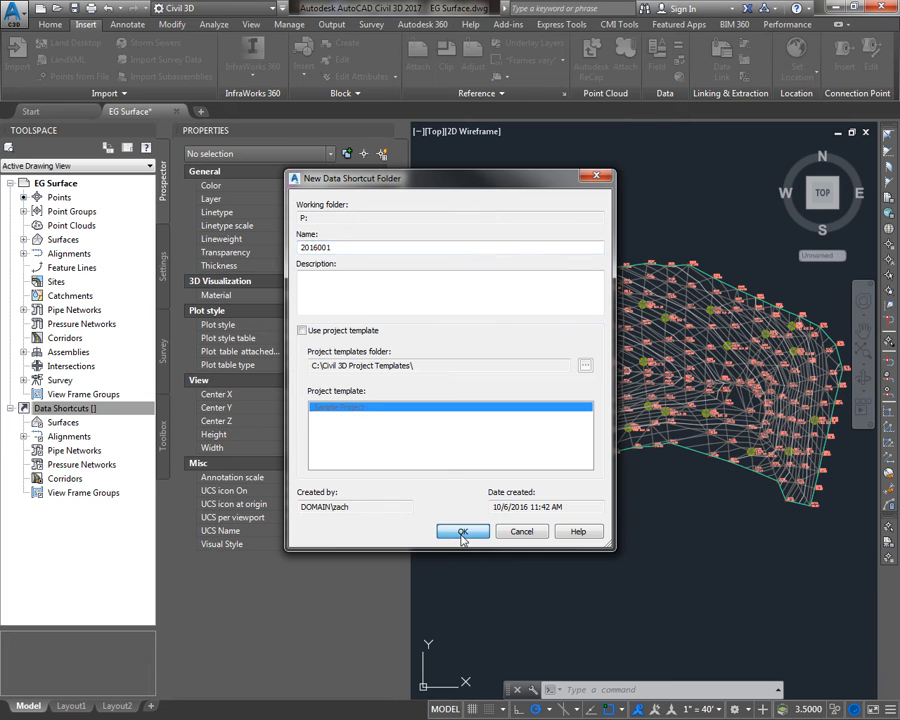
{"action": "left_click", "coordinate": [462, 532]}
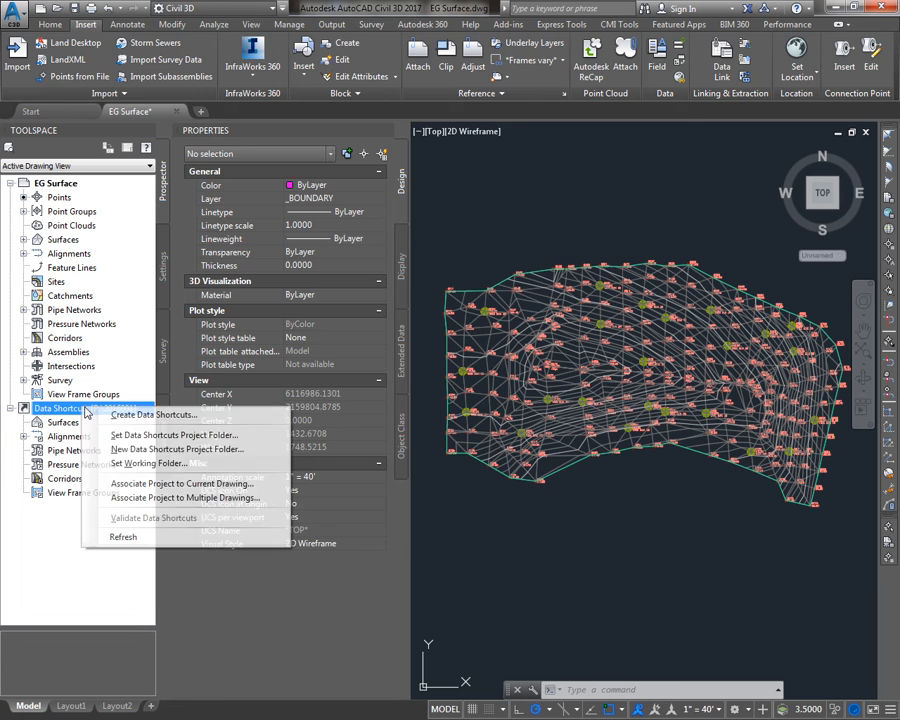
Revisit the data shortcuts folder dialogs without making another folder, then look at the P: drive
{"action": "left_click", "coordinate": [152, 460]}
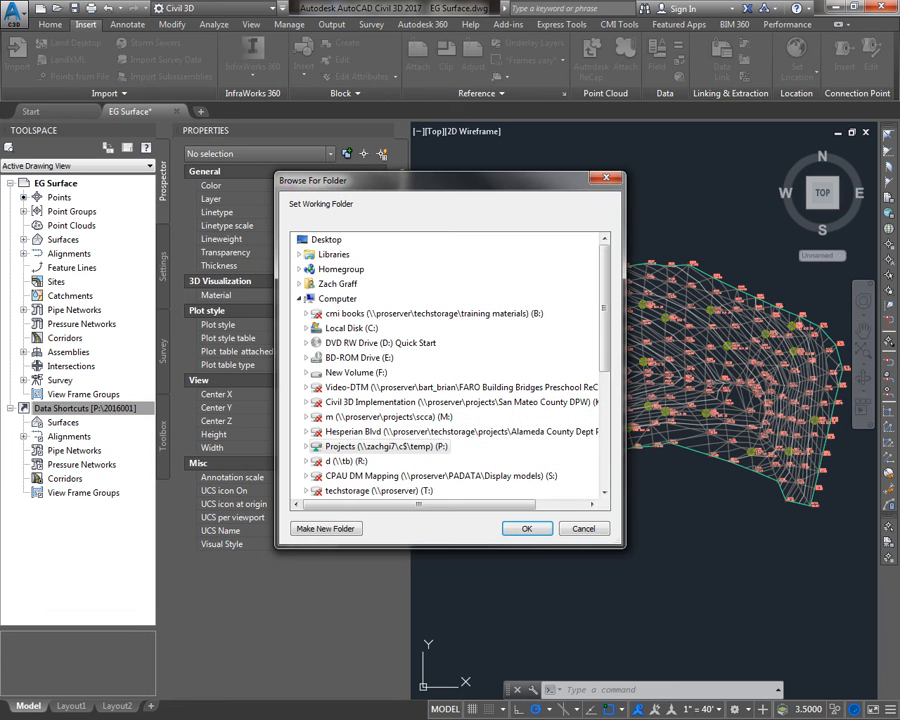
{"action": "left_click", "coordinate": [528, 528]}
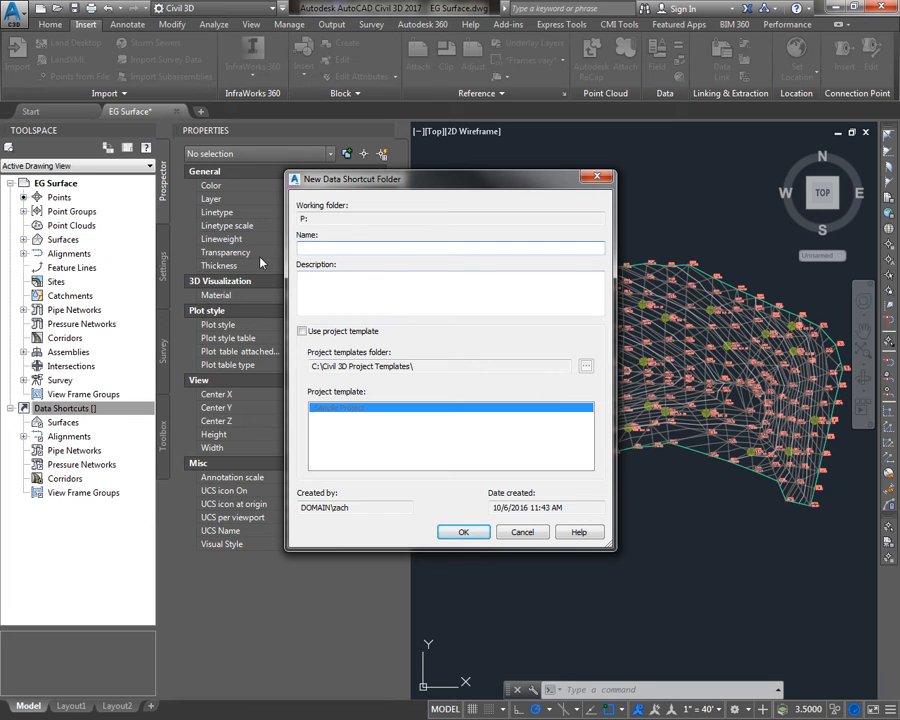
{"action": "type", "text": "2016"}
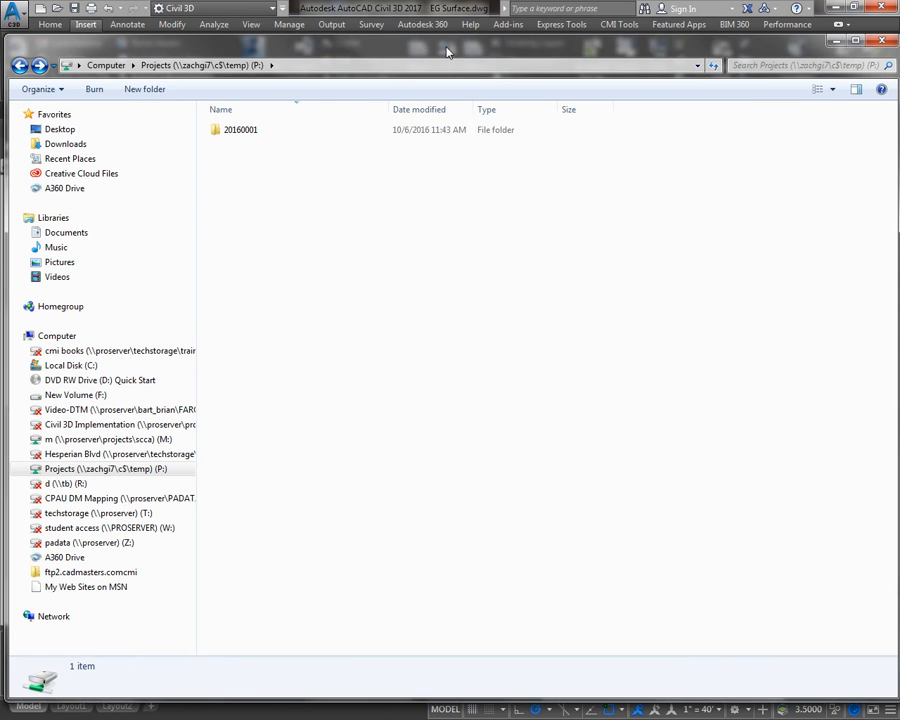
Browse 2016001 and its _Shortcuts subfolders in Explorer, then close the window
{"action": "double_click", "coordinate": [248, 128]}
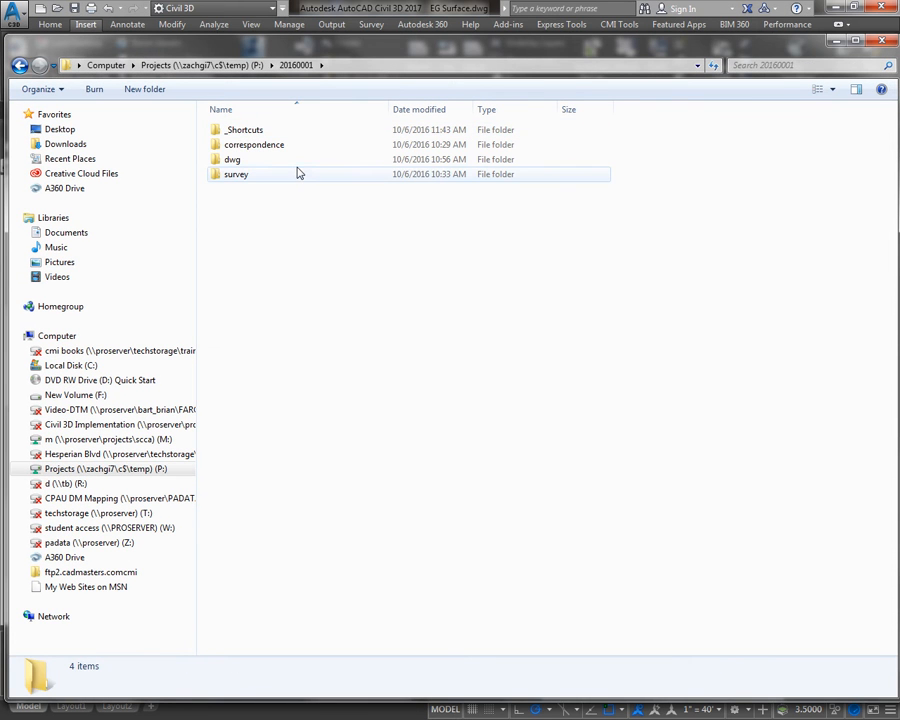
{"action": "mouse_move", "coordinate": [244, 128]}
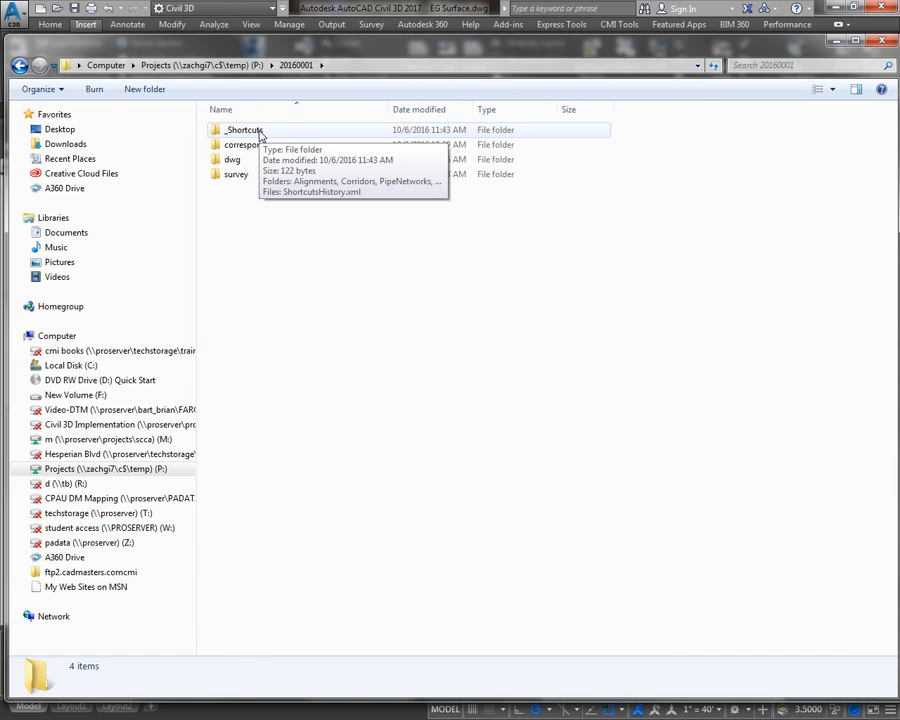
{"action": "double_click", "coordinate": [244, 130]}
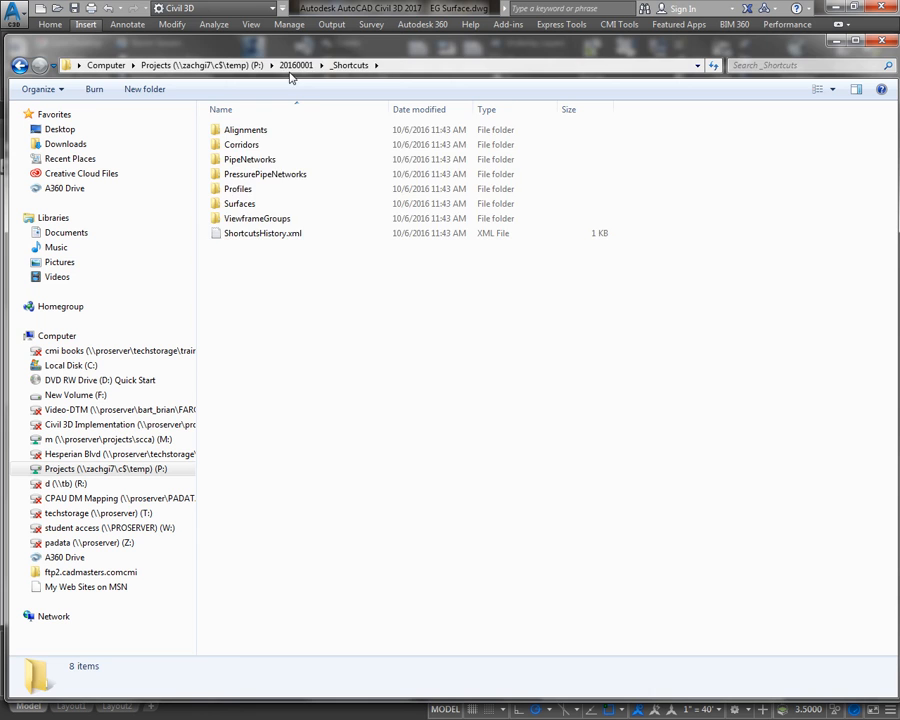
{"action": "left_click", "coordinate": [296, 64]}
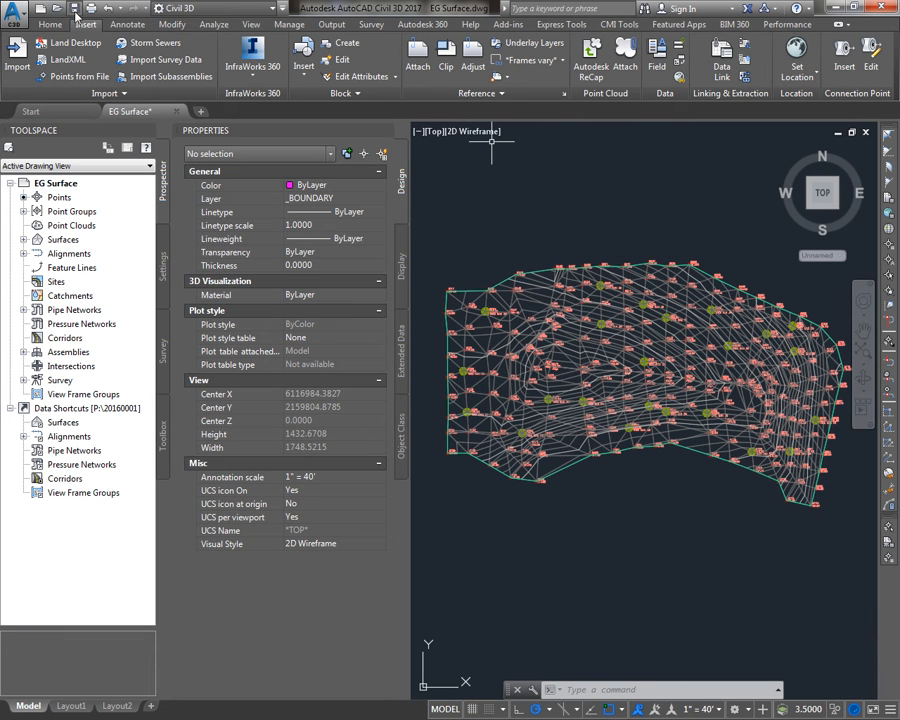
Create a data shortcut for the EG surface in project 2016001
{"action": "left_click", "coordinate": [76, 394]}
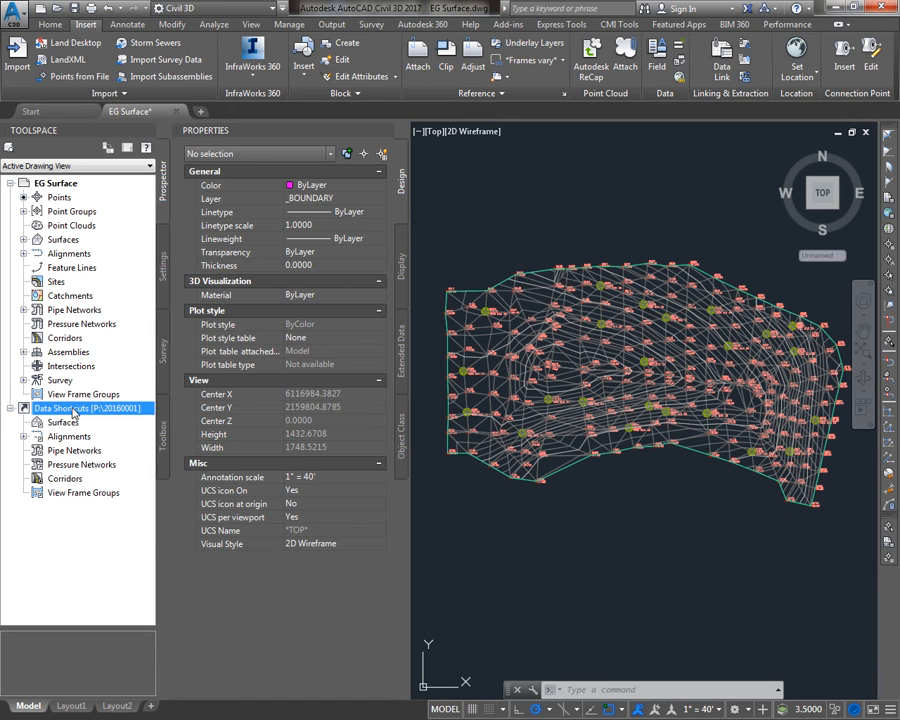
{"action": "right_click", "coordinate": [70, 408]}
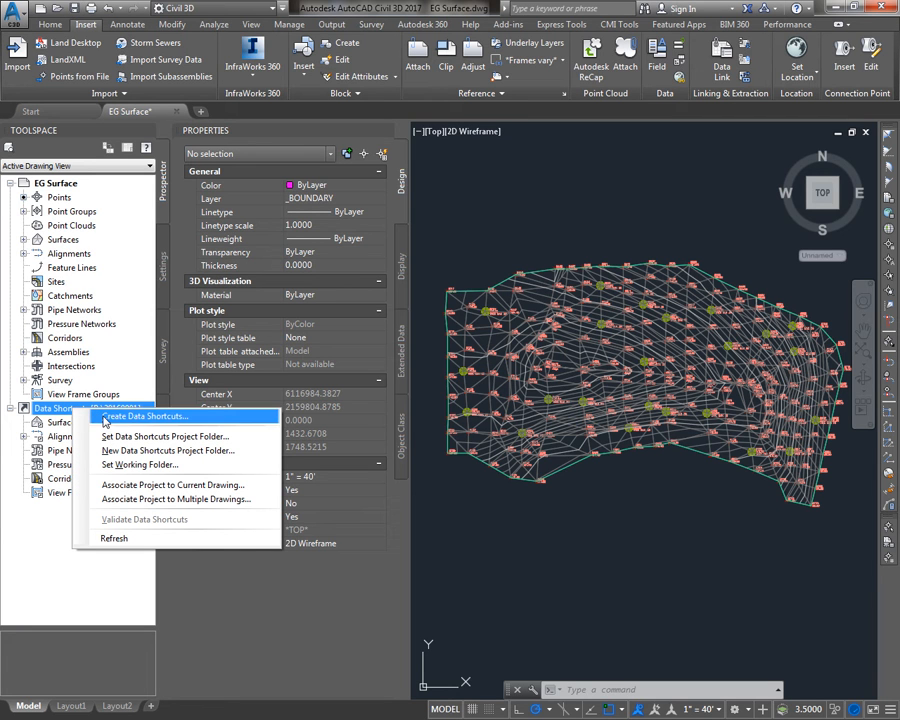
{"action": "mouse_move", "coordinate": [412, 248]}
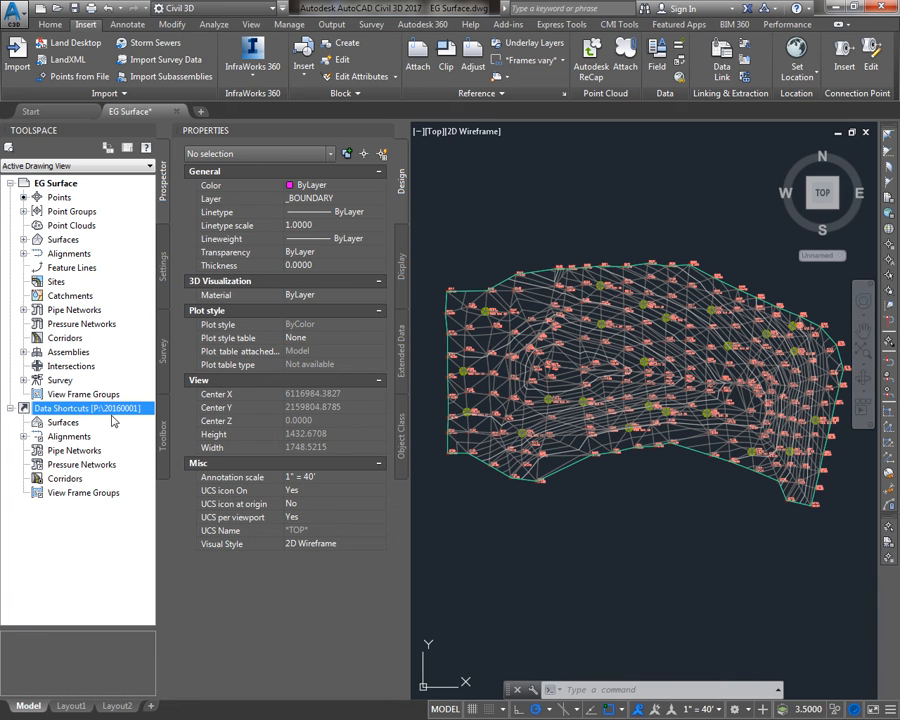
{"action": "mouse_move", "coordinate": [94, 436]}
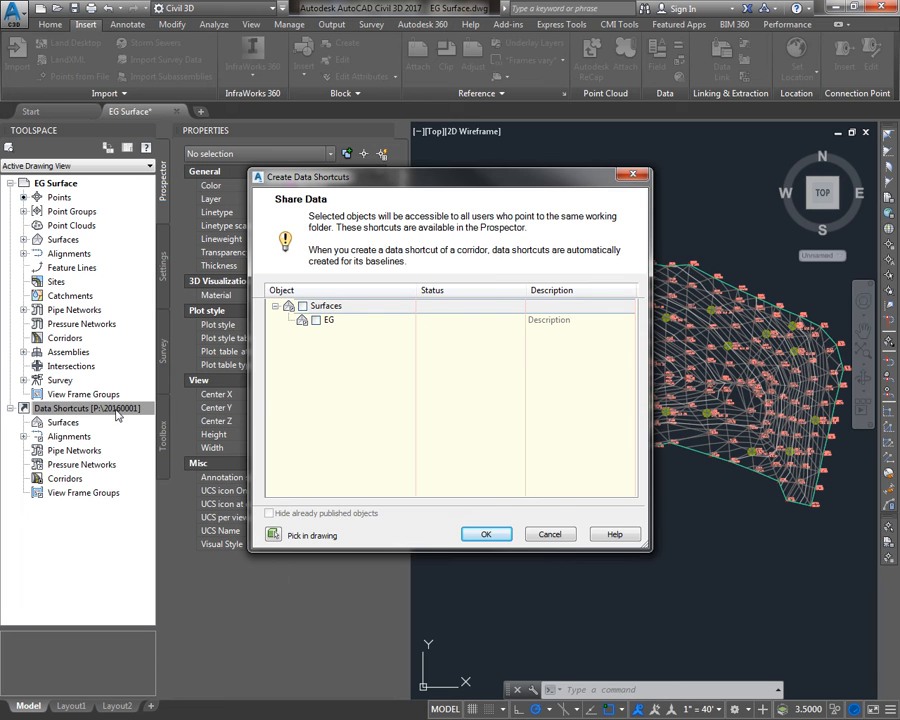
{"action": "left_click", "coordinate": [486, 534]}
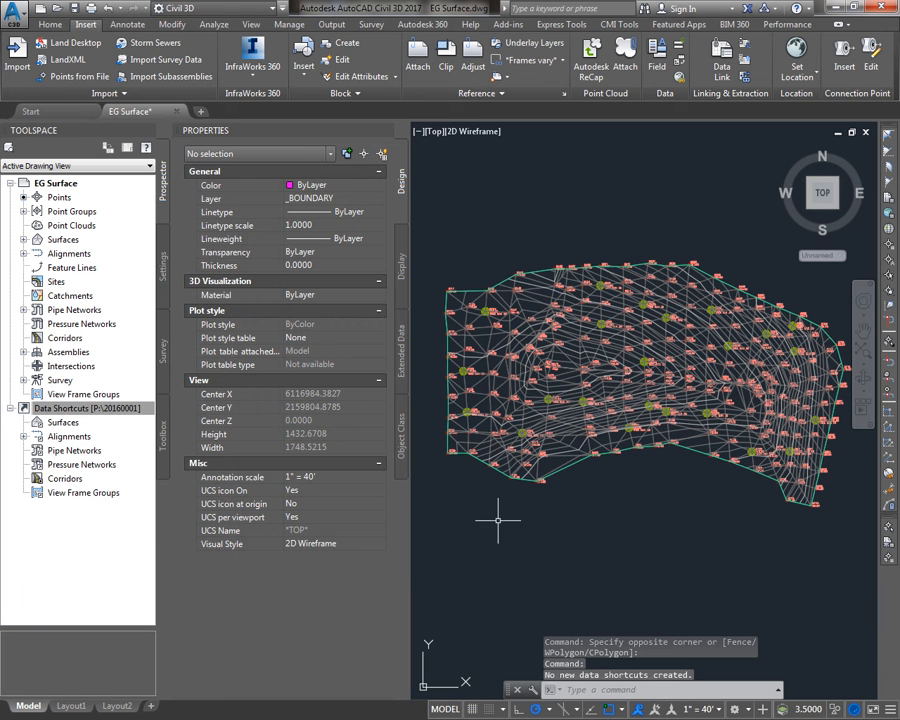
{"action": "right_click", "coordinate": [52, 408]}
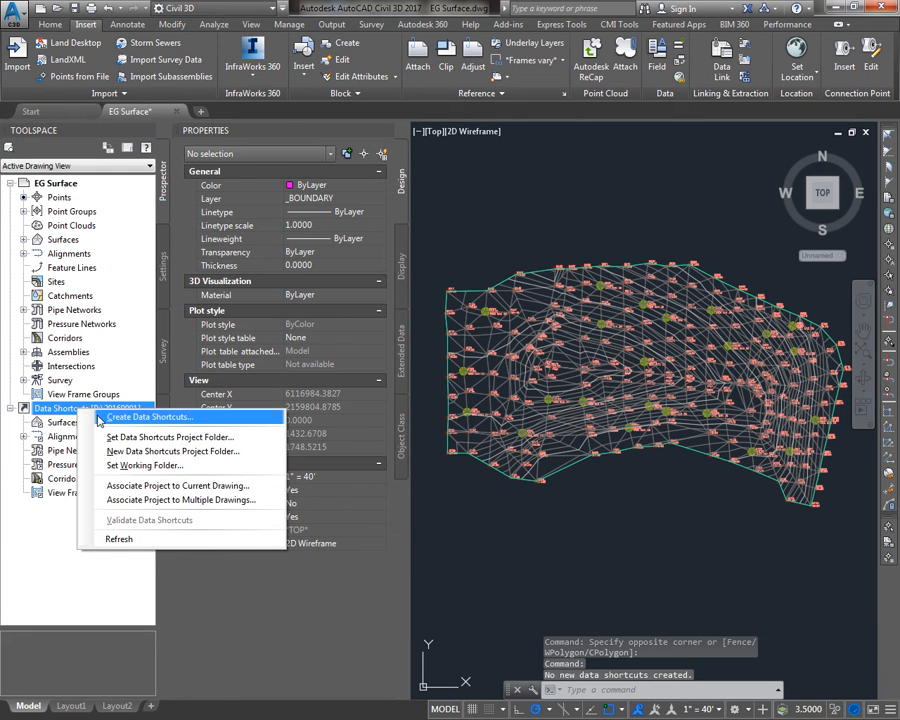
{"action": "left_click", "coordinate": [150, 428]}
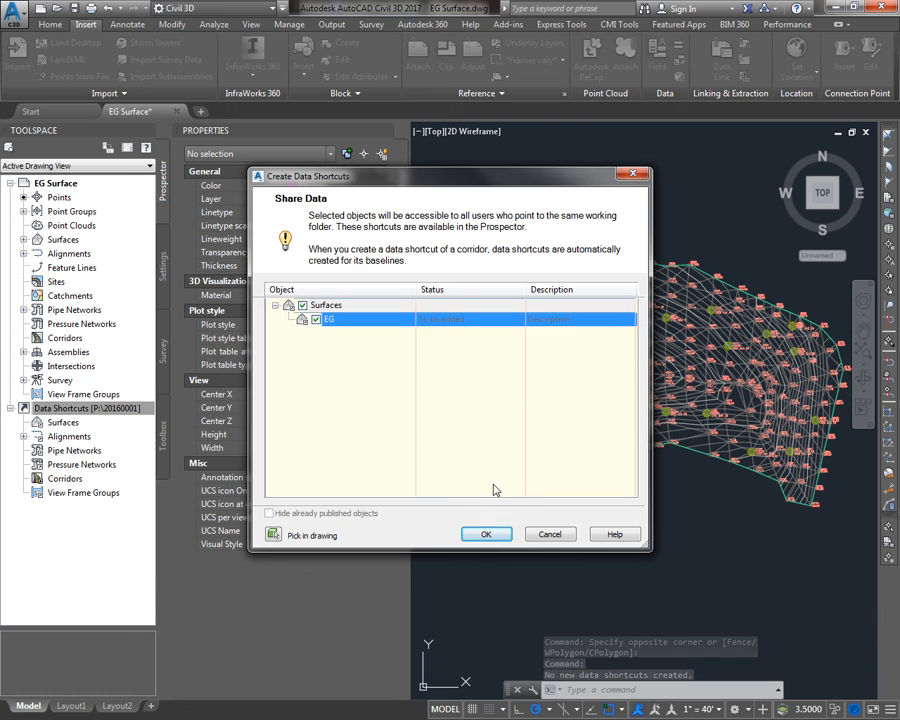
{"action": "left_click", "coordinate": [486, 534]}
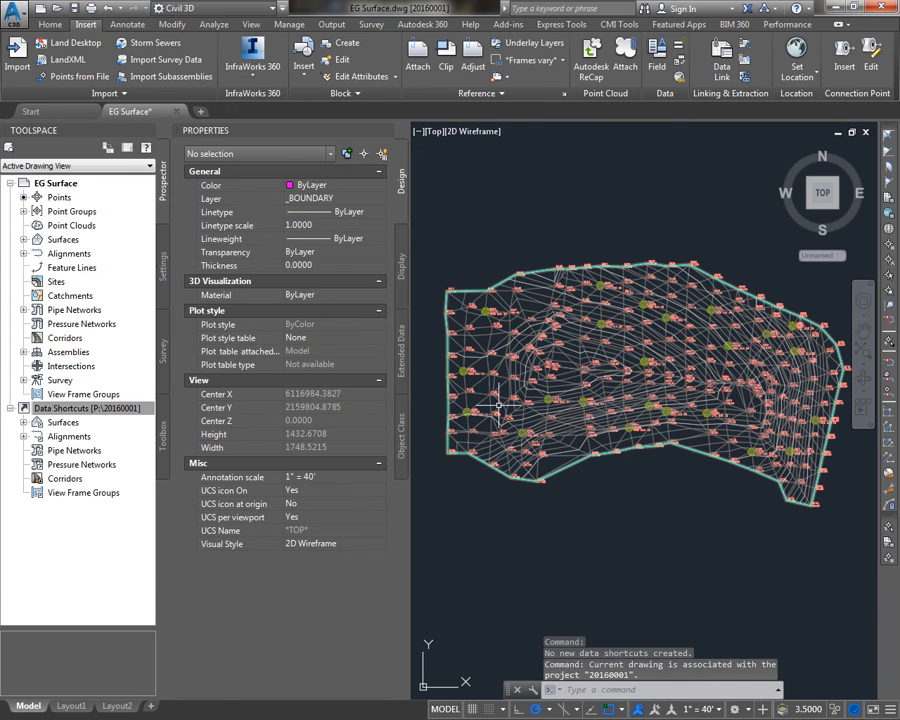
{"action": "mouse_move", "coordinate": [444, 314]}
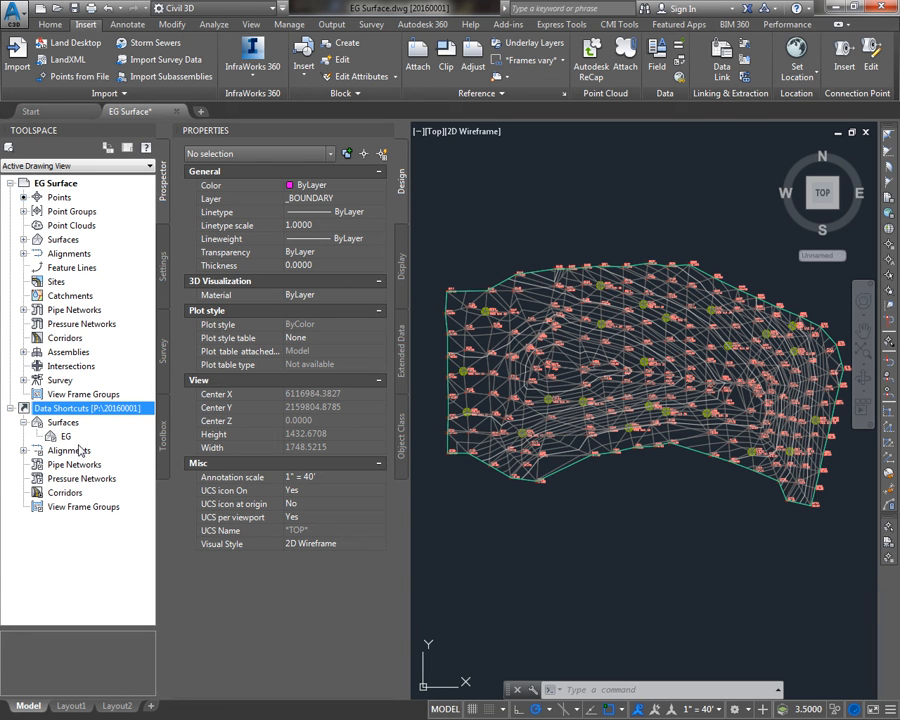
{"action": "mouse_move", "coordinate": [56, 504]}
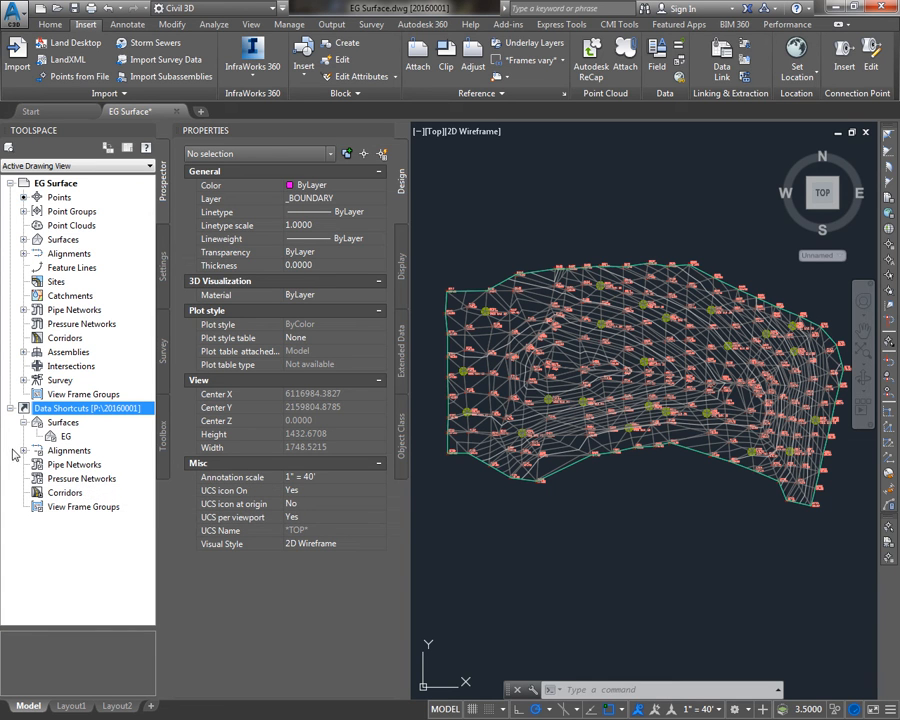
{"action": "mouse_move", "coordinate": [100, 492]}
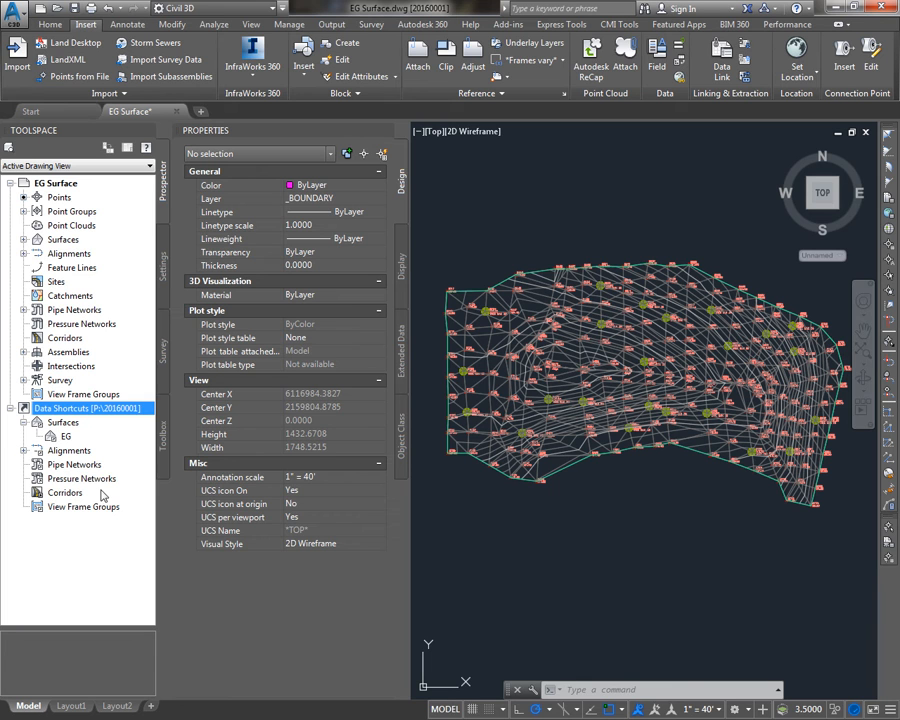
Expand Data Shortcuts > Surfaces to reveal the EG shortcut
{"action": "left_click", "coordinate": [64, 492]}
{"action": "type", "text": "Design.dwg"}
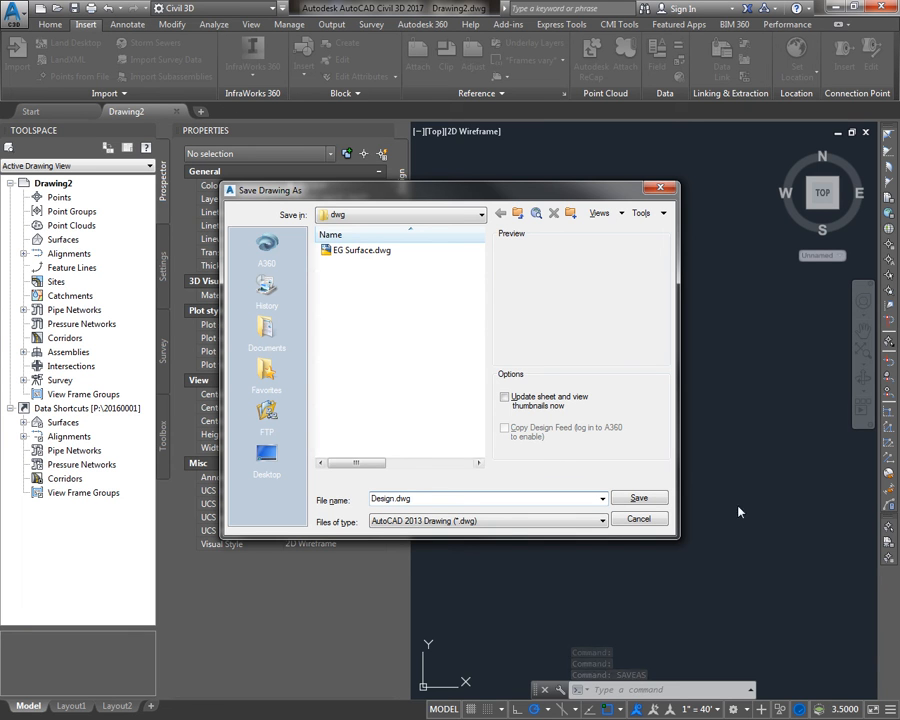
Save the new drawing as Design.dwg and expand the project's surface shortcuts
{"action": "left_click", "coordinate": [640, 496]}
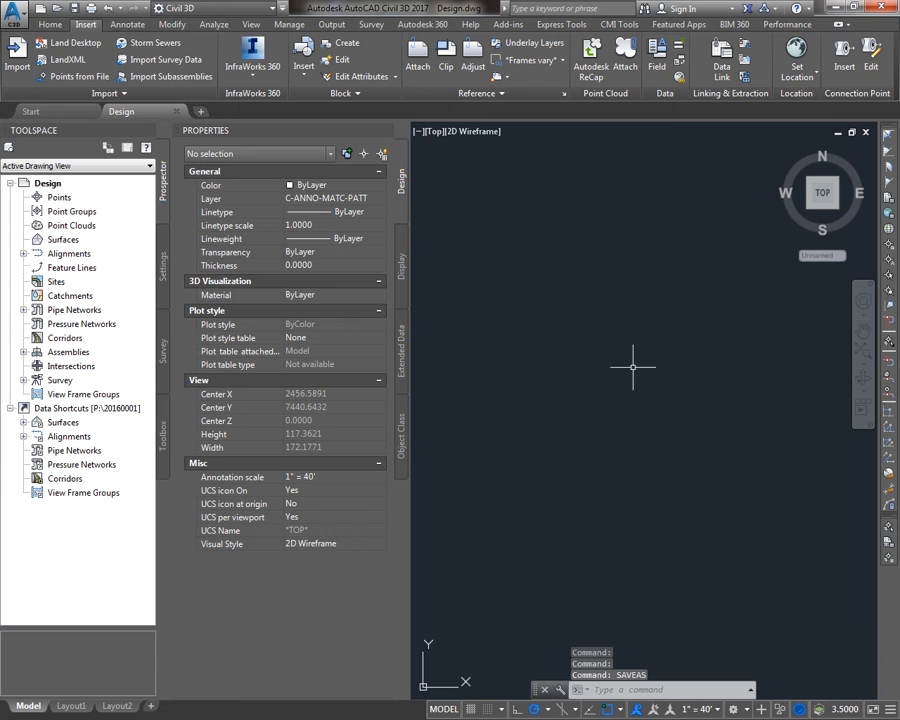
{"action": "mouse_move", "coordinate": [614, 366]}
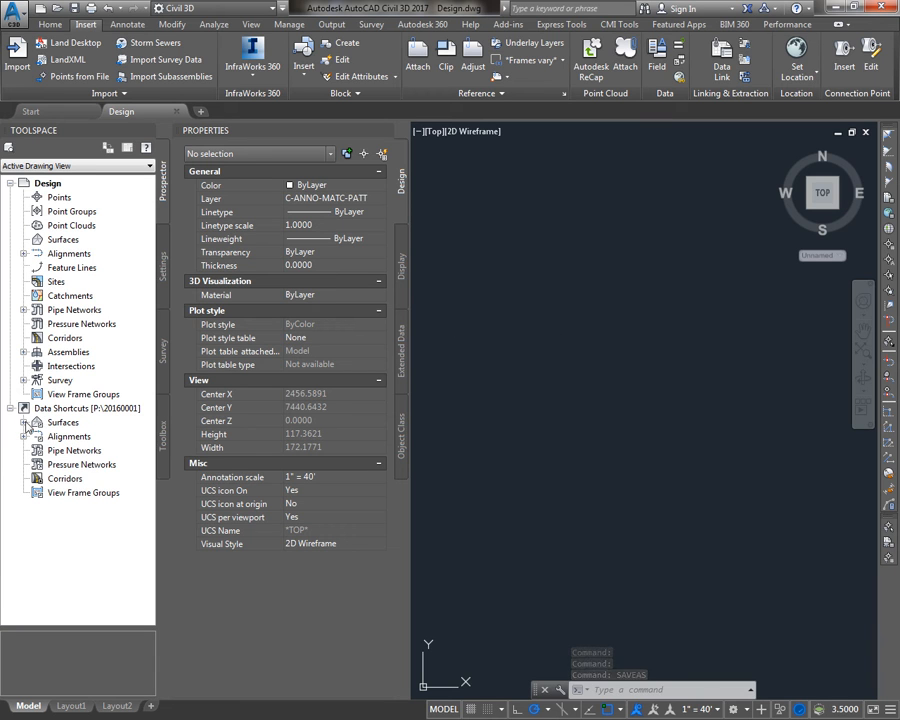
{"action": "left_click", "coordinate": [52, 436]}
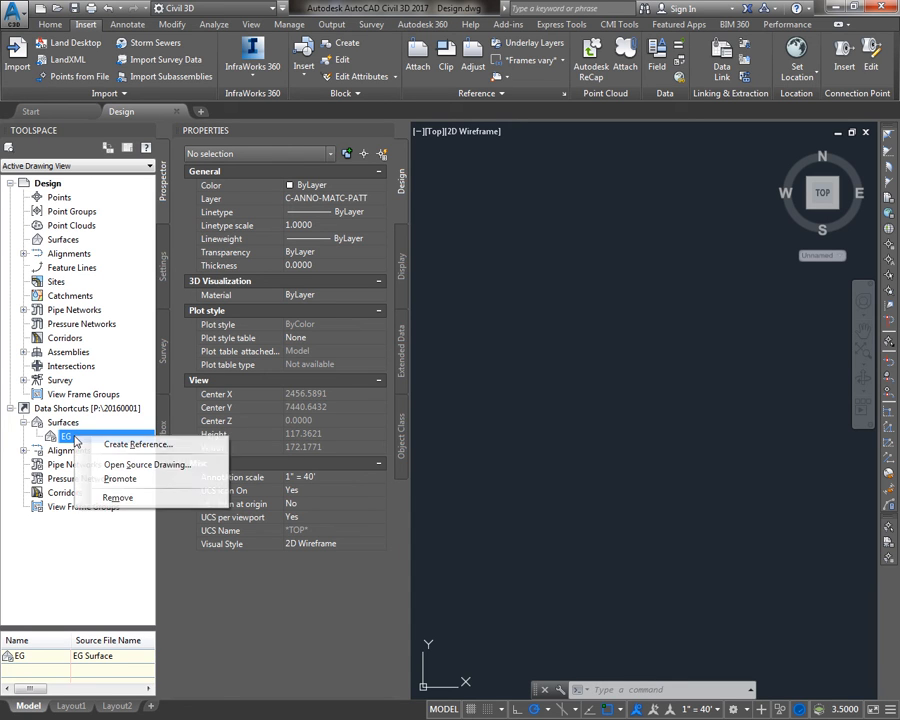
Create a data reference to the EG surface in Design.dwg and inspect it under Surfaces
{"action": "left_click", "coordinate": [136, 444]}
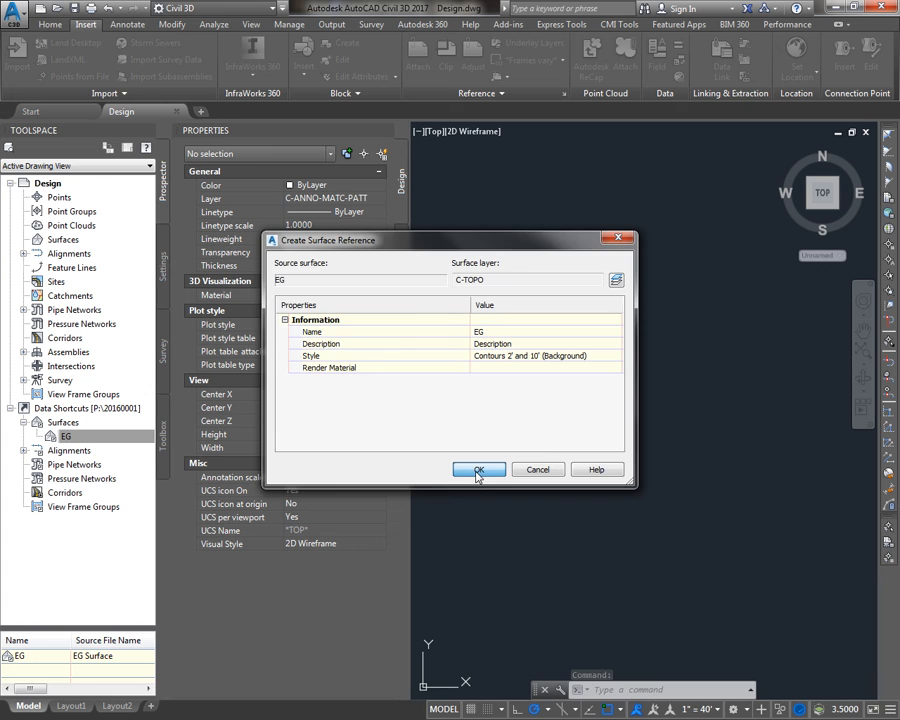
{"action": "left_click", "coordinate": [480, 468]}
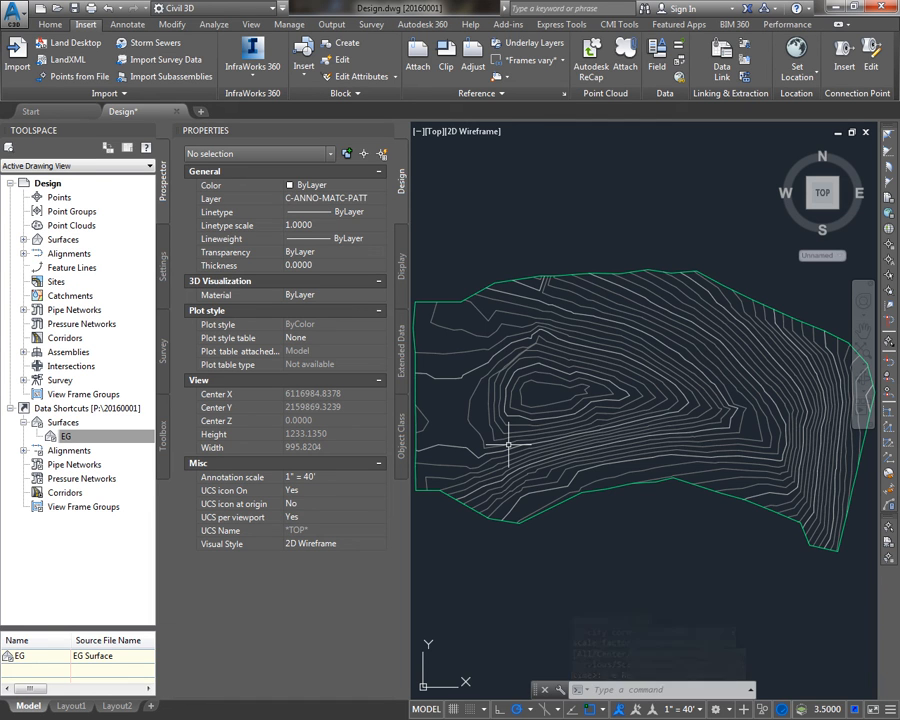
{"action": "left_click", "coordinate": [64, 432]}
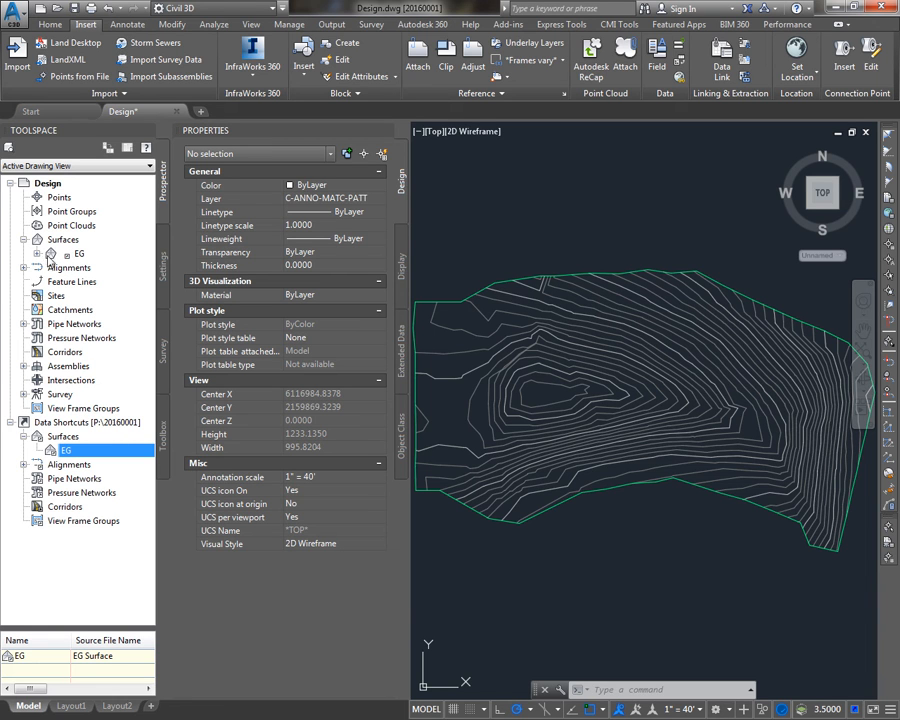
{"action": "left_click", "coordinate": [48, 258]}
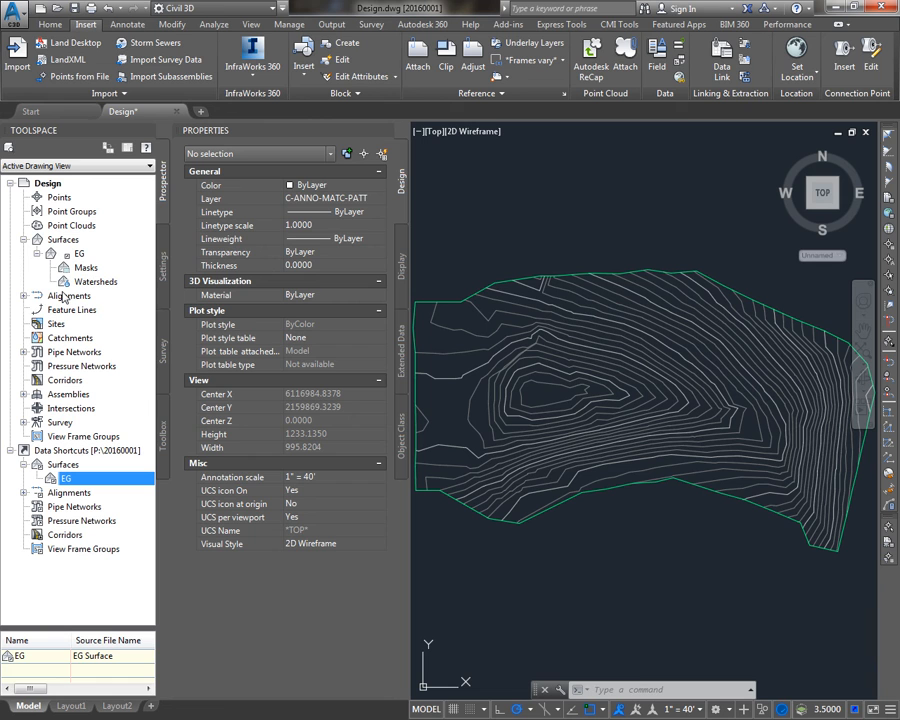
{"action": "mouse_move", "coordinate": [66, 296]}
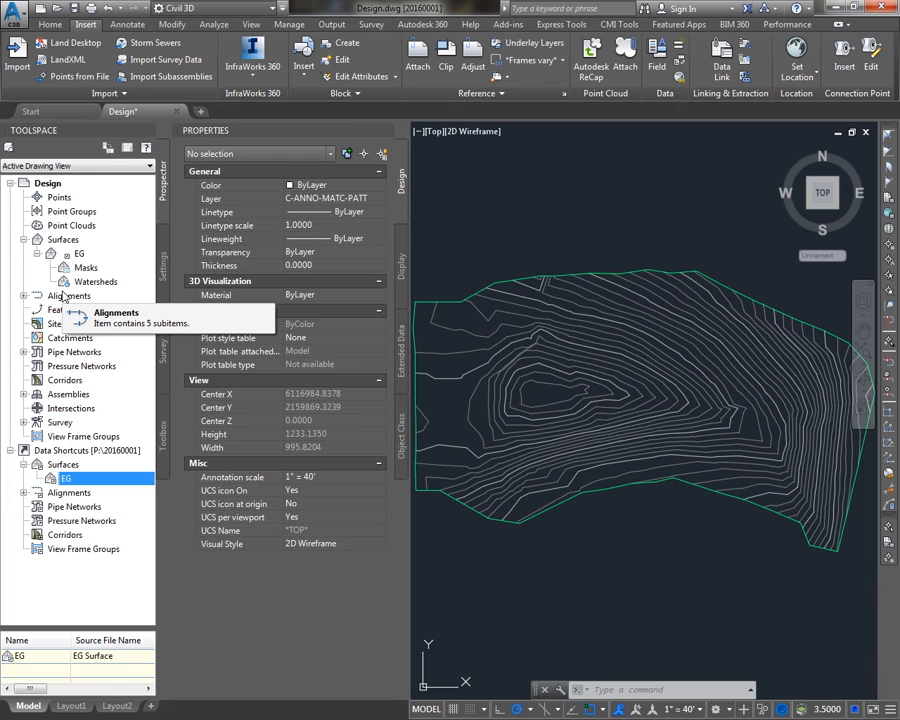
{"action": "left_click", "coordinate": [24, 240]}
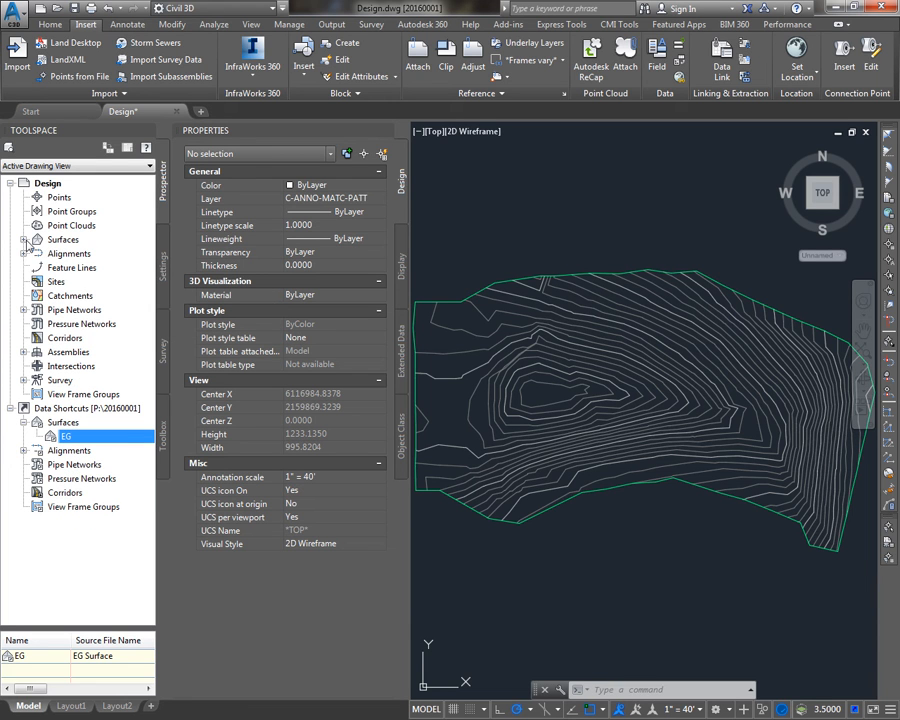
{"action": "mouse_move", "coordinate": [568, 332]}
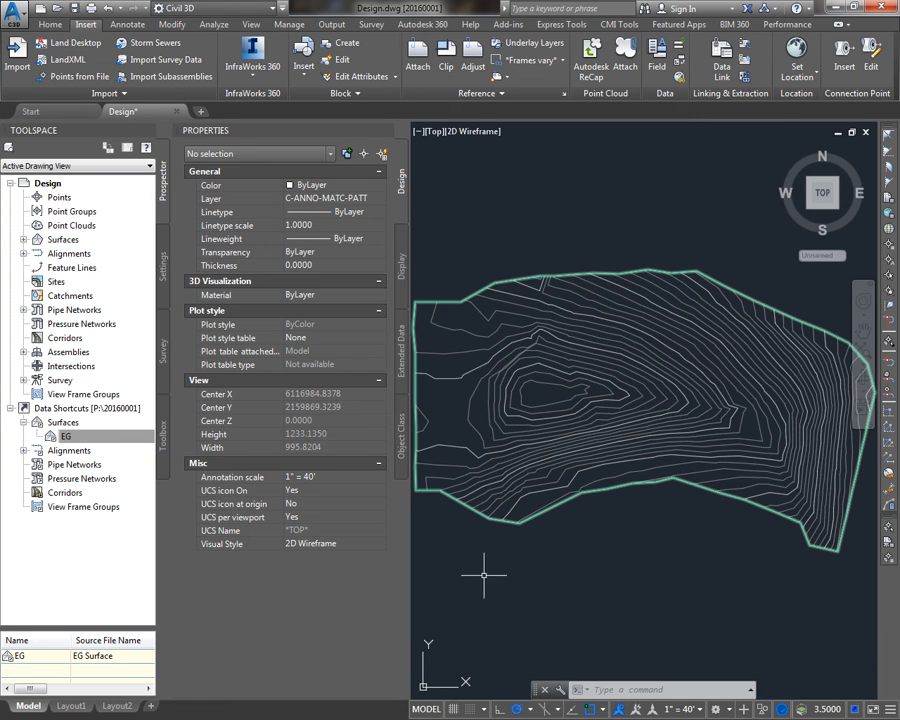
{"action": "right_click", "coordinate": [70, 444]}
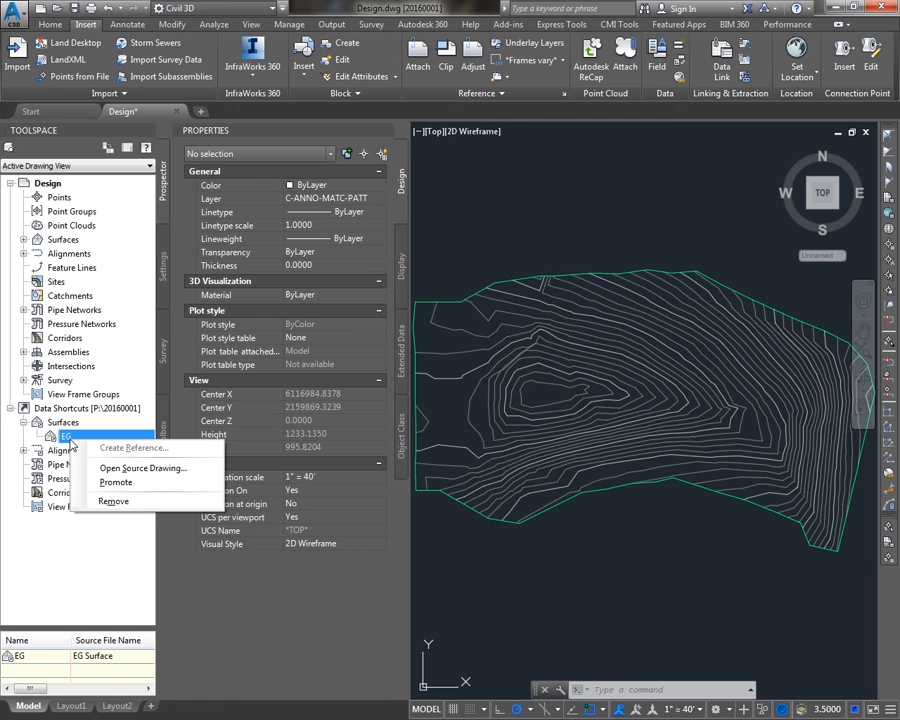
{"action": "mouse_move", "coordinate": [114, 500]}
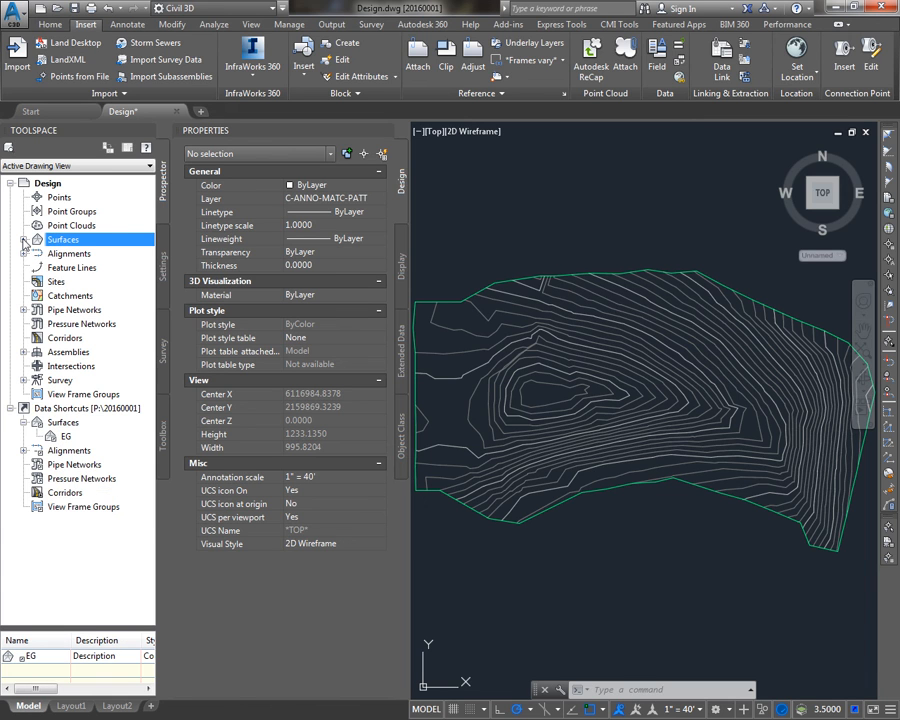
{"action": "left_click", "coordinate": [16, 240]}
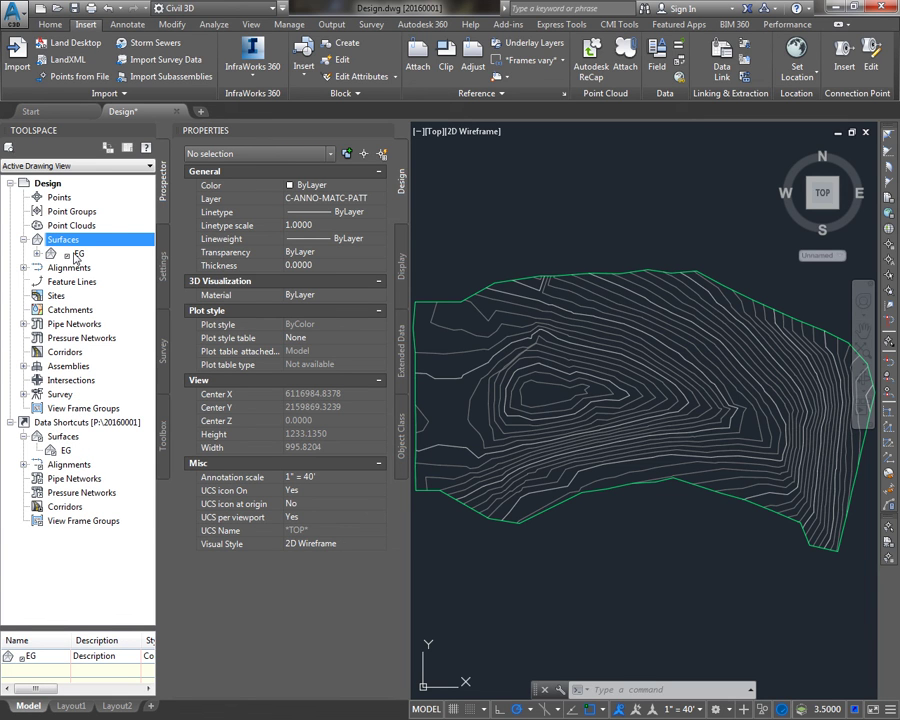
{"action": "right_click", "coordinate": [68, 260]}
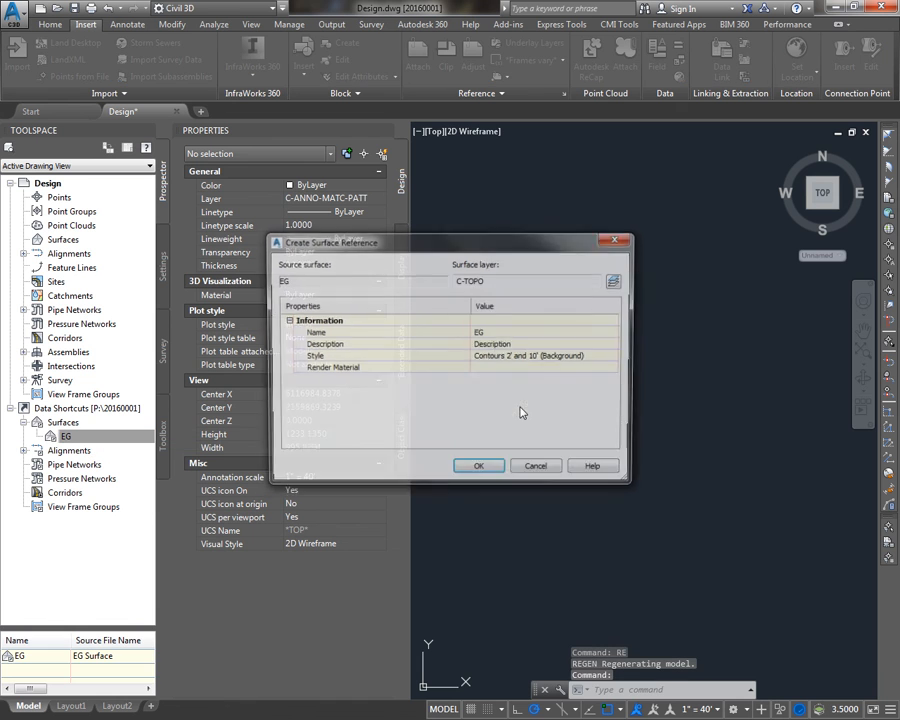
Close the Create Surface Reference dialog so Design.dwg can be saved
{"action": "left_click", "coordinate": [478, 464]}
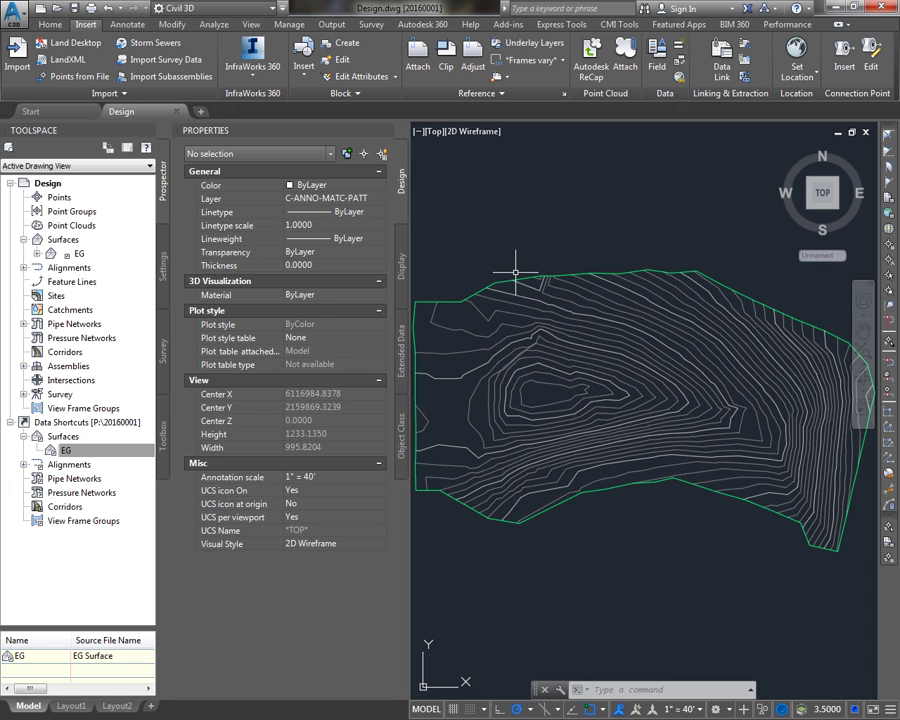
{"action": "mouse_move", "coordinate": [514, 330]}
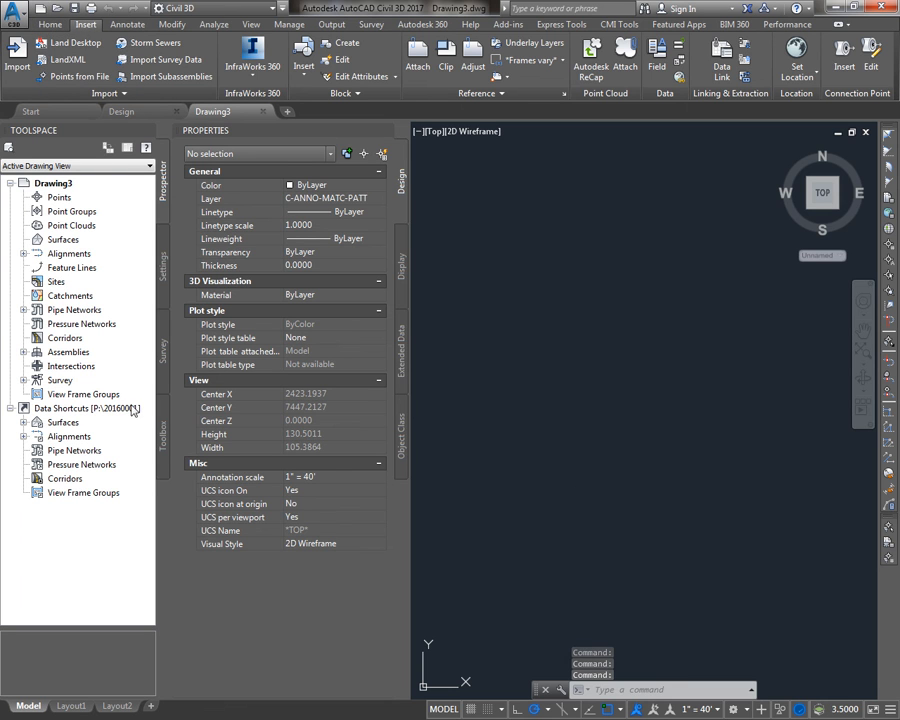
Select the Data Shortcuts entry in Prospector from the new Drawing3
{"action": "left_click", "coordinate": [76, 414]}
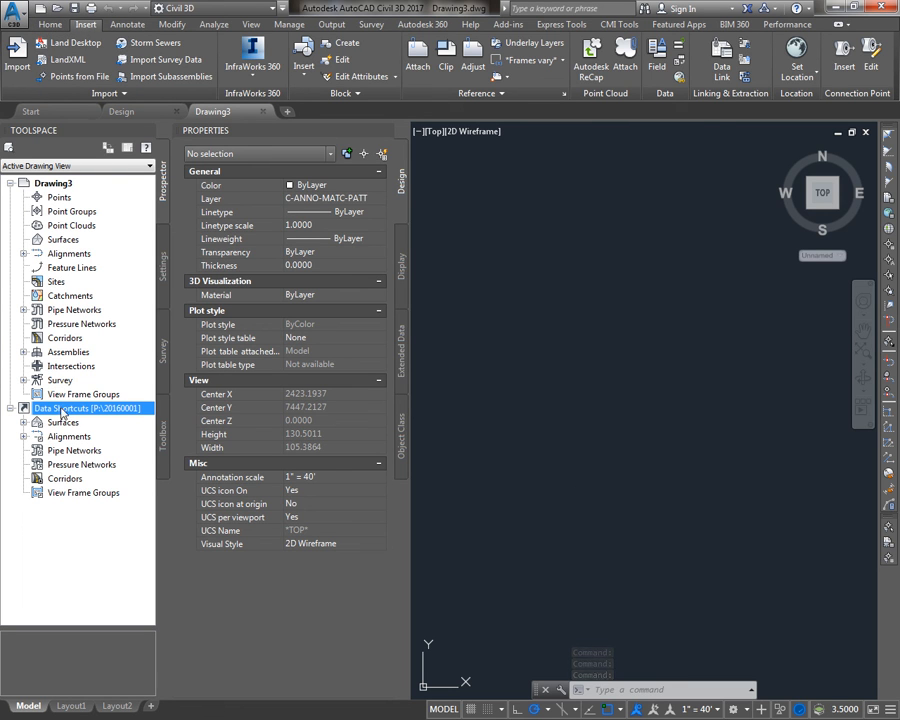